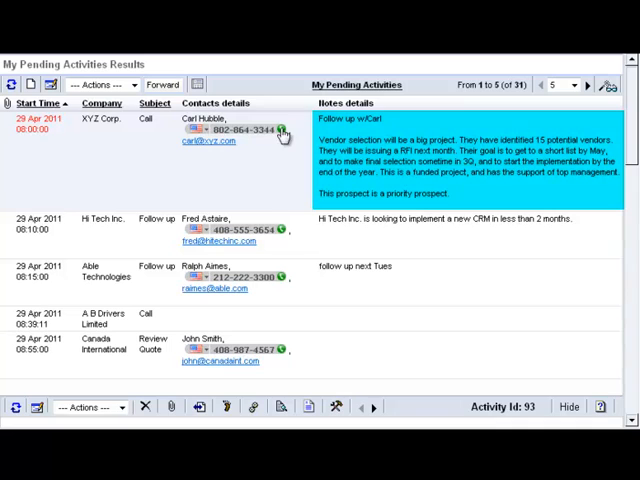
pyautogui.doubleClick(230, 129)
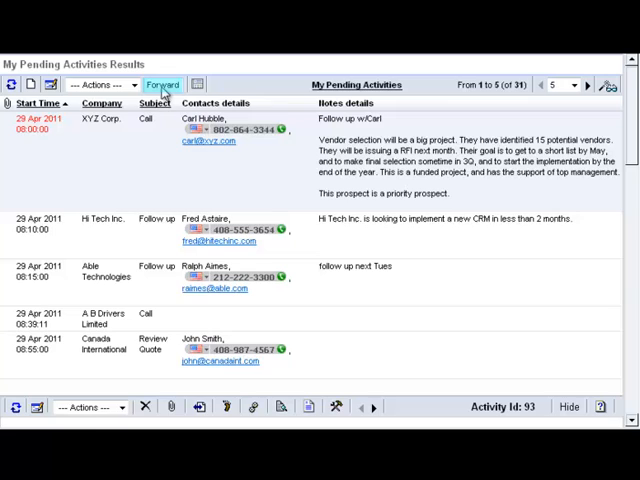
pyautogui.click(161, 84)
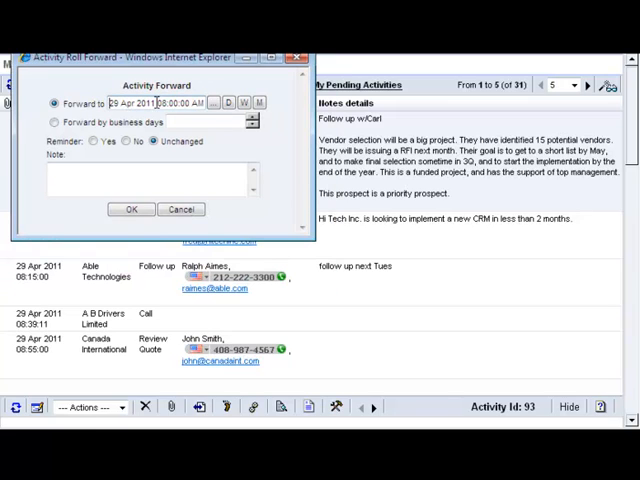
pyautogui.write('Carl, I left you a VM.')
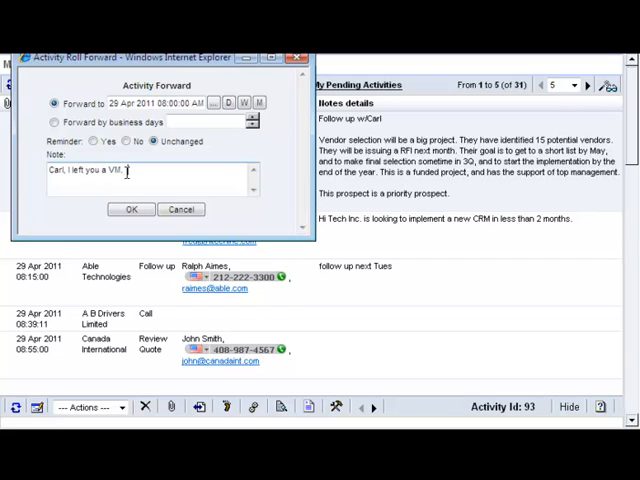
pyautogui.write('Call me when you get a chance')
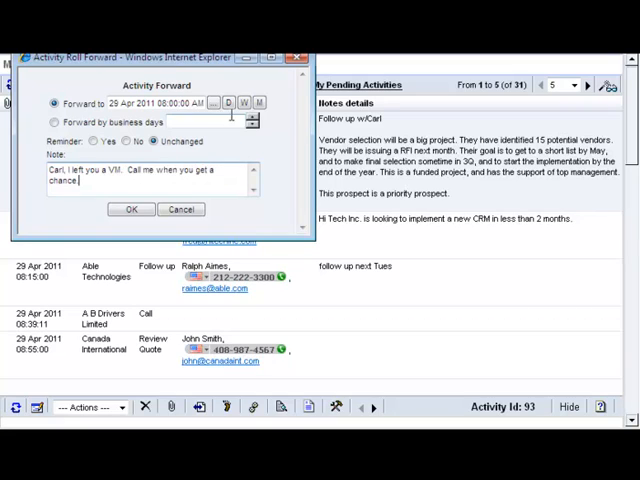
pyautogui.click(258, 102)
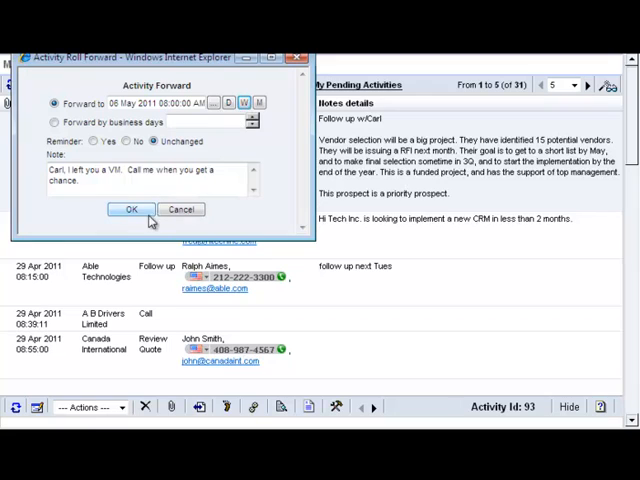
pyautogui.click(131, 209)
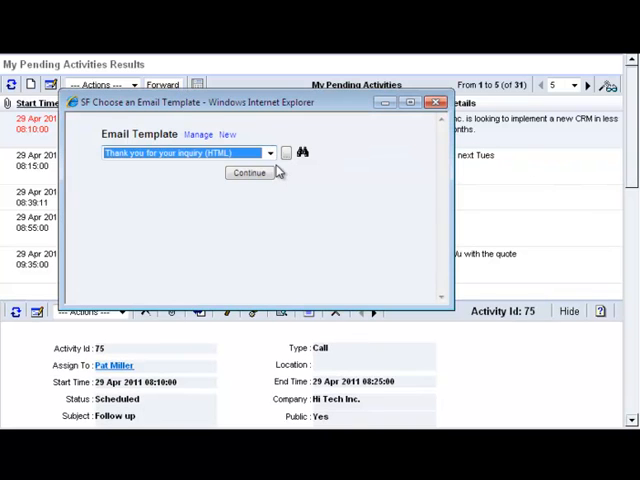
# - Send Fred the 'Thank you for your inquiry (HTML)' template email
pyautogui.click(248, 172)
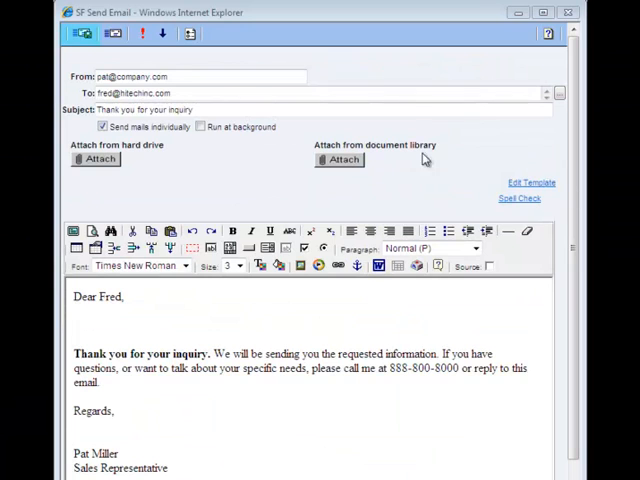
pyautogui.click(82, 33)
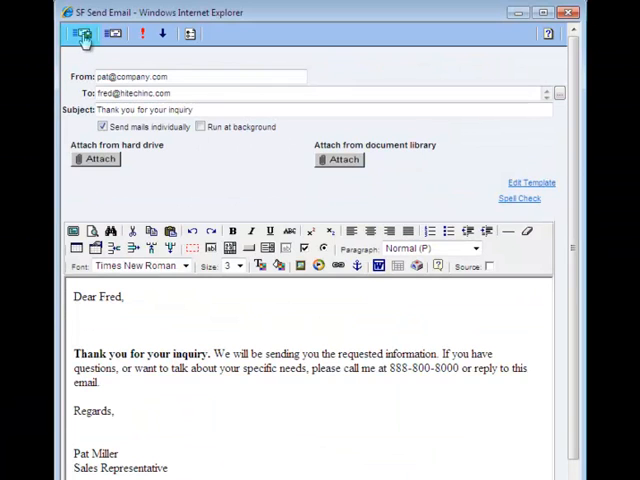
pyautogui.click(81, 33)
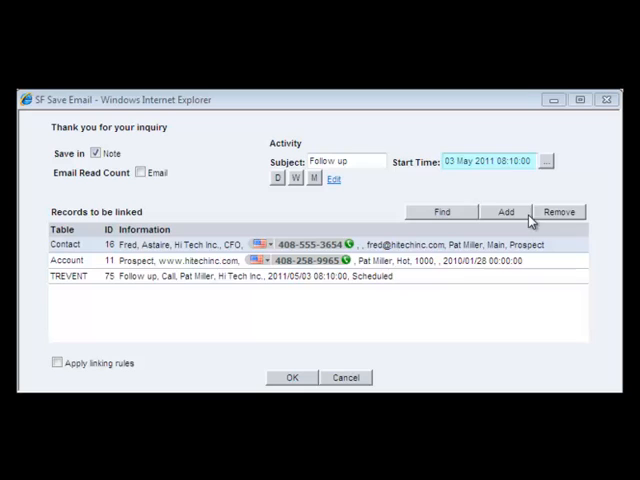
# - Save the email with the follow-up start time set to 09 May 2011 08:10
pyautogui.click(490, 161)
pyautogui.write('9')
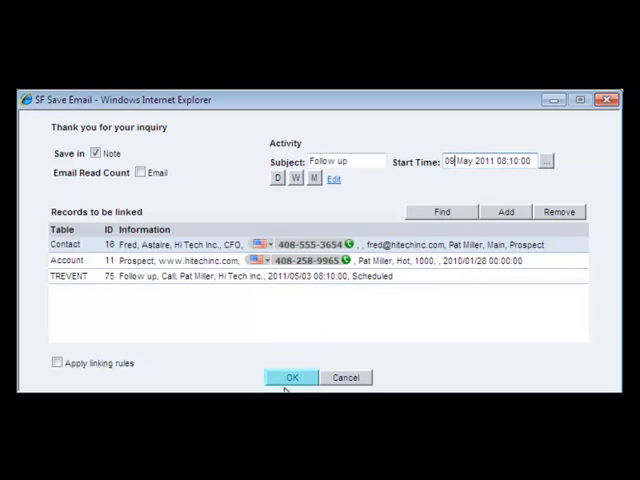
pyautogui.click(291, 377)
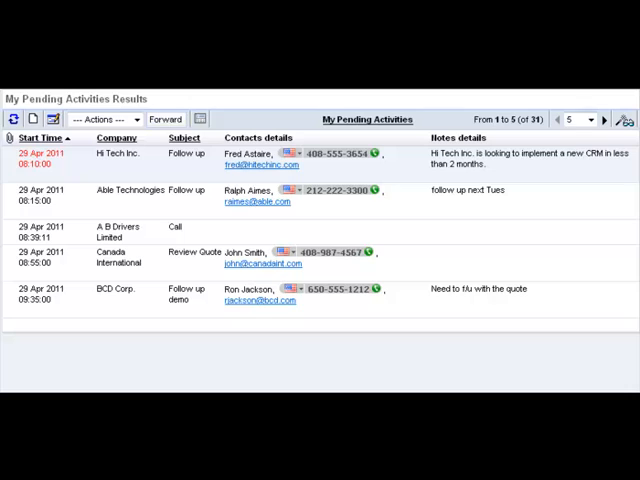